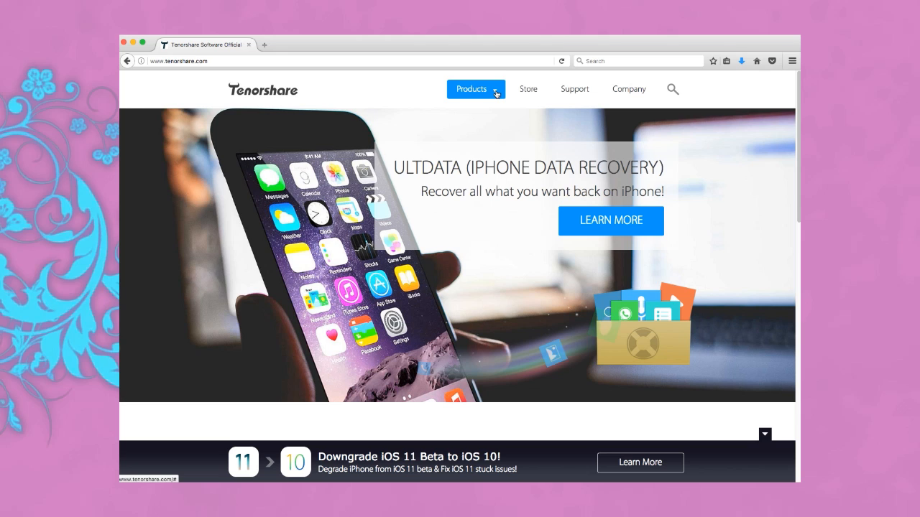
Save the iCareFone for Mac installer from the Tenorshare Products menu.
left_click(472, 89)
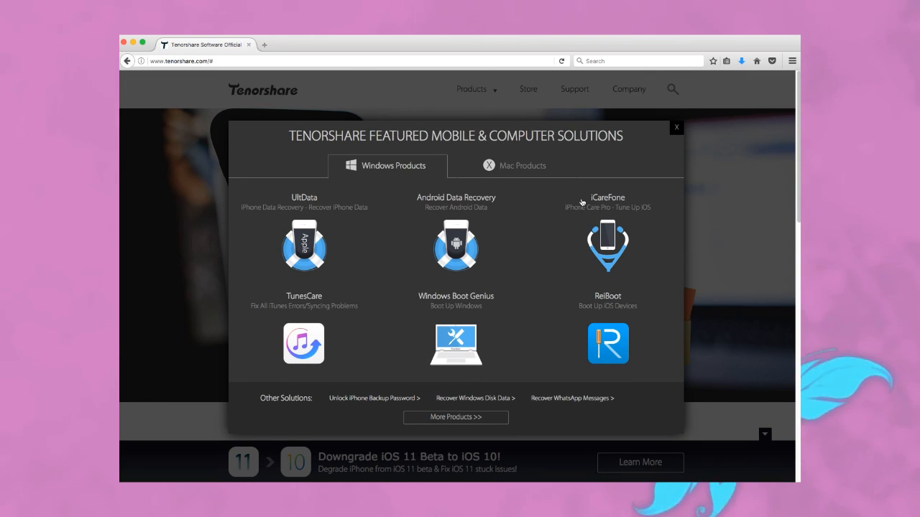
left_click(606, 248)
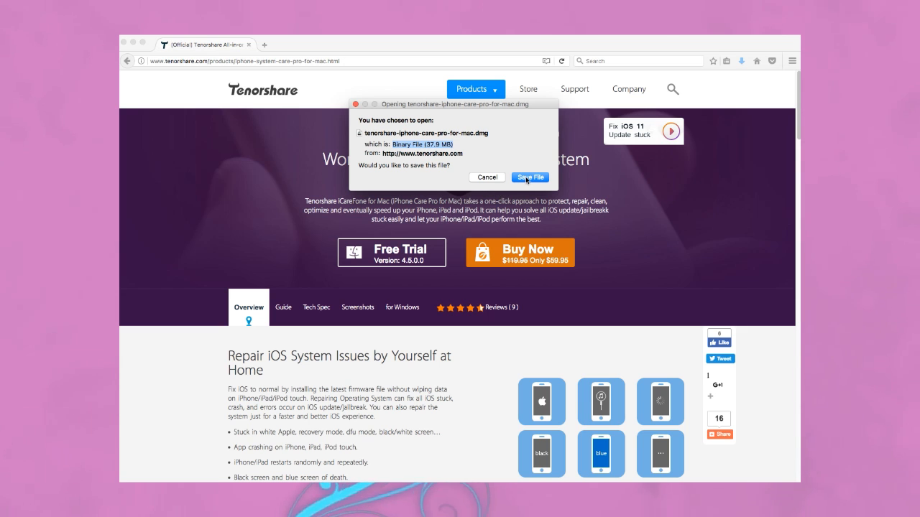
left_click(531, 179)
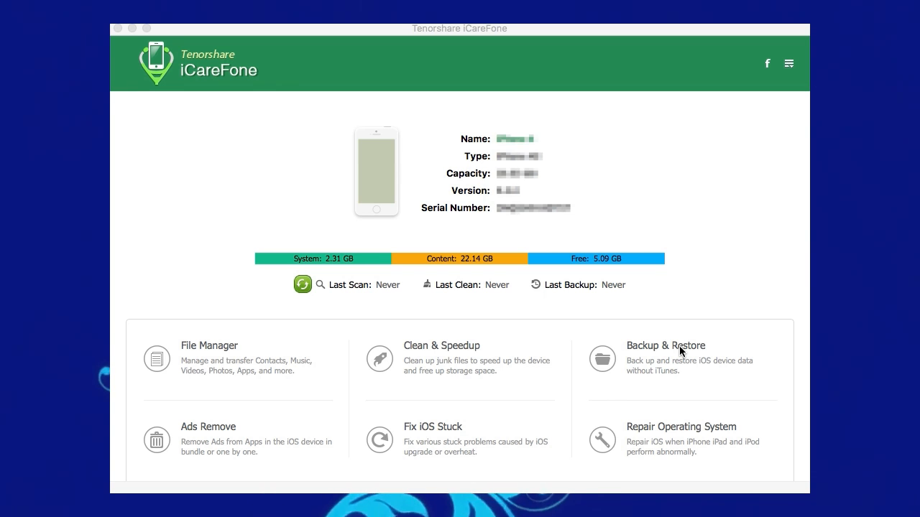
Start a Backup & Restore scan of the iPhone 4 with all data types selected.
left_click(664, 344)
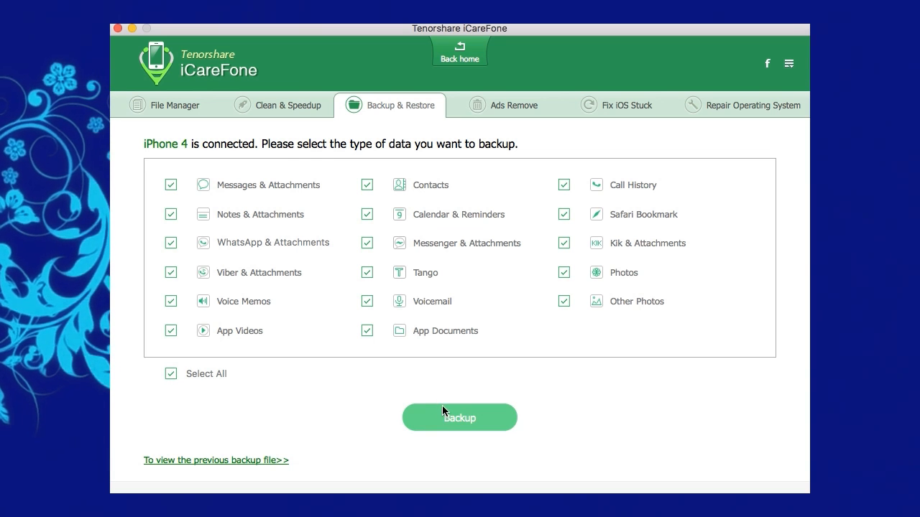
mouse_move(460, 429)
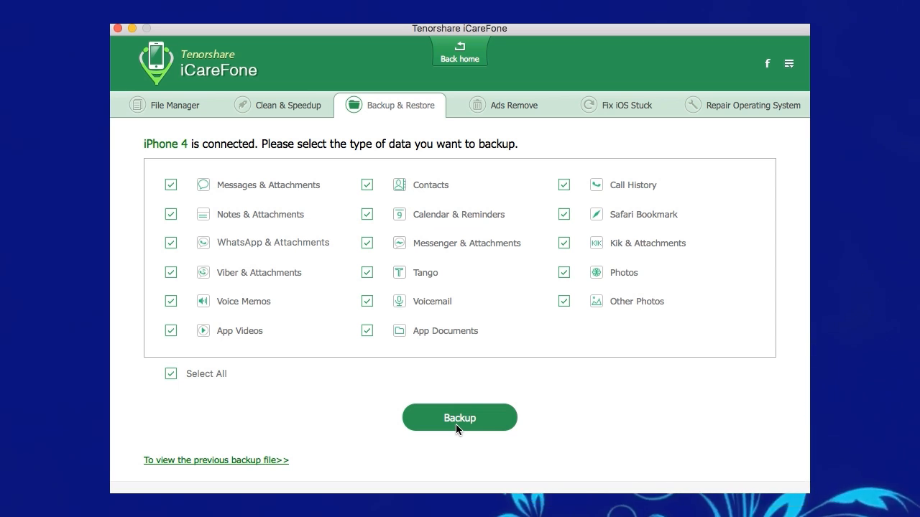
left_click(460, 417)
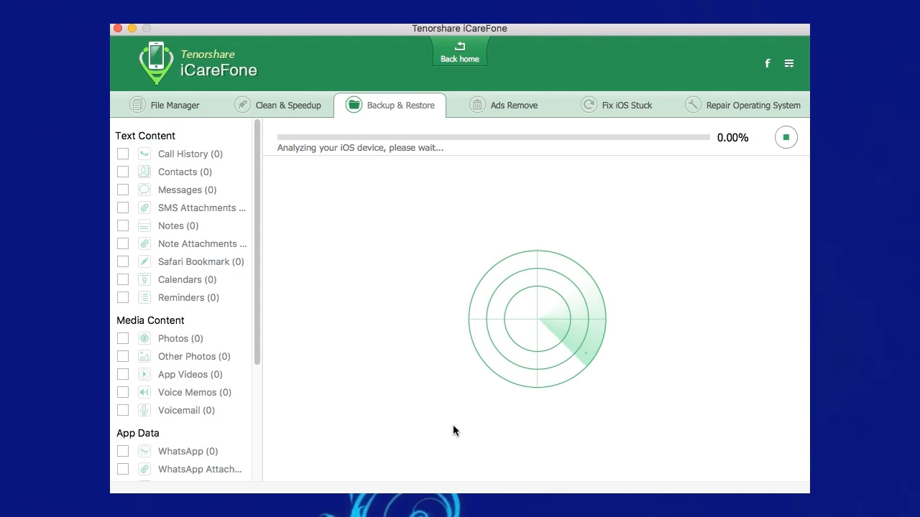
mouse_move(431, 429)
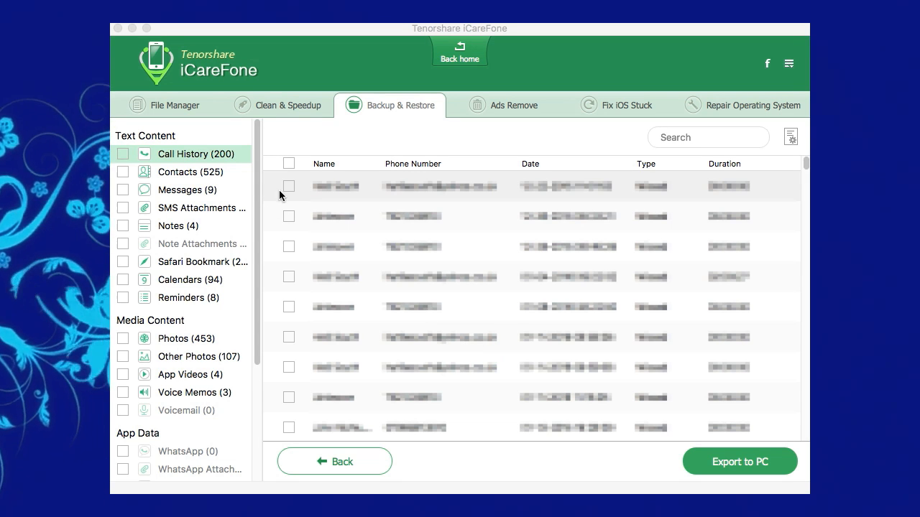
Tick call history entries and the Text Content categories for export.
left_click(287, 185)
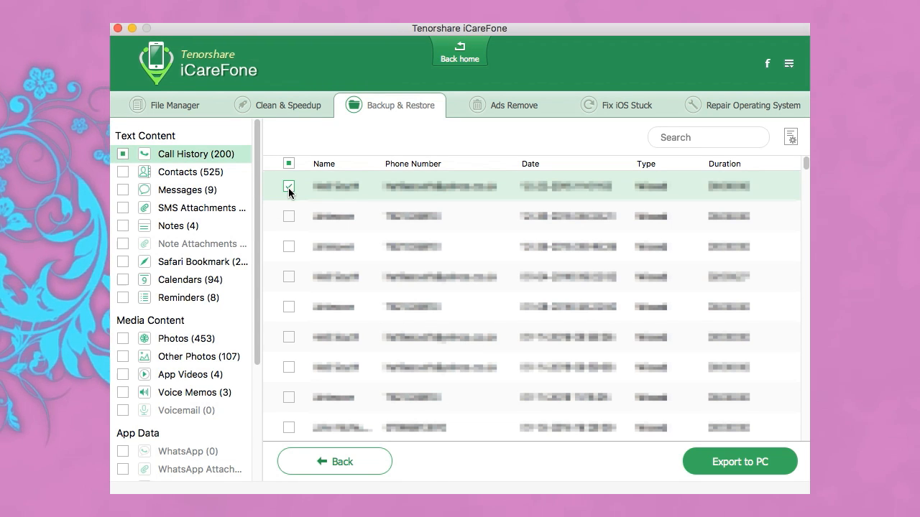
left_click(287, 215)
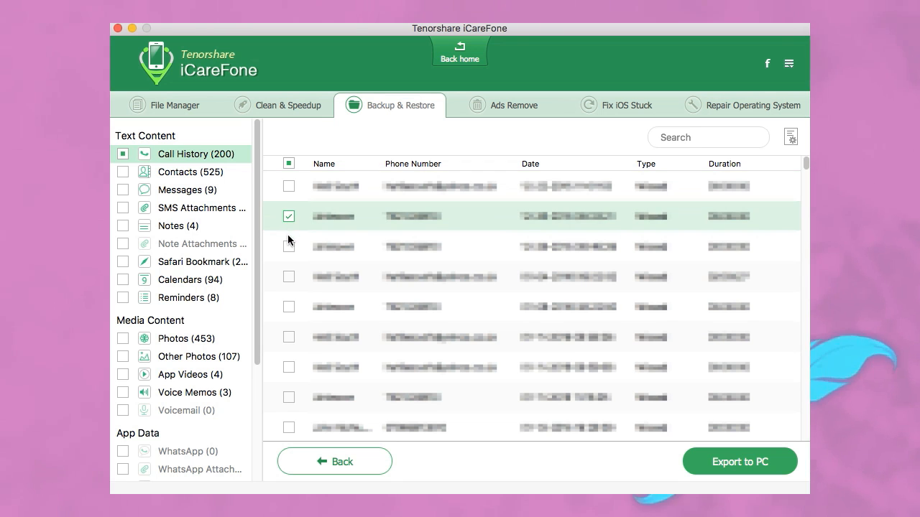
left_click(288, 246)
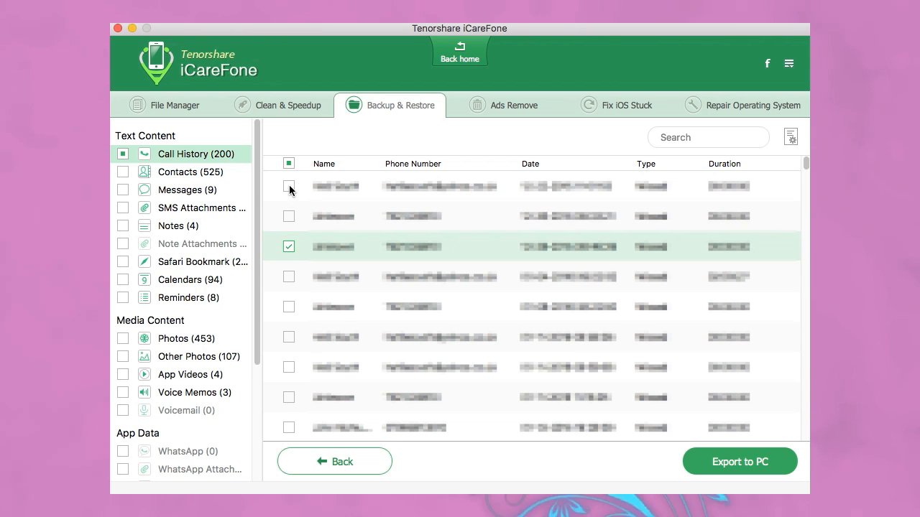
left_click(287, 187)
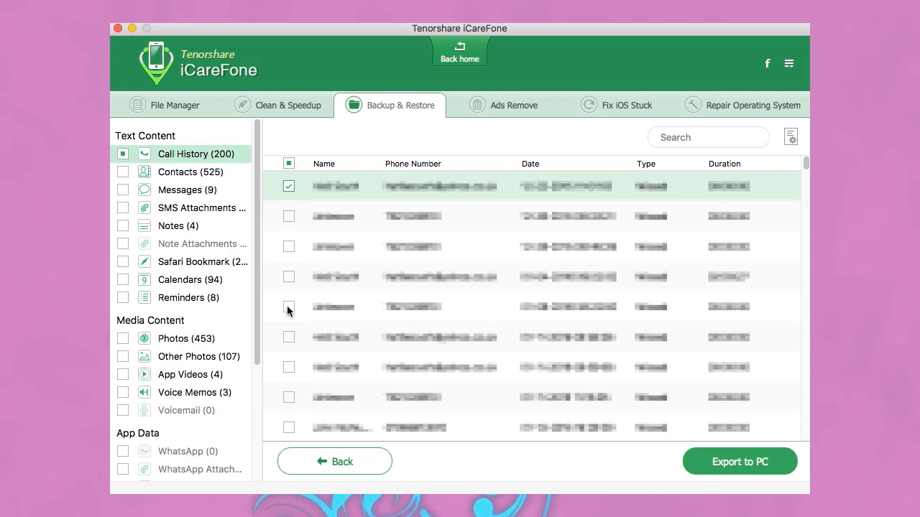
left_click(289, 164)
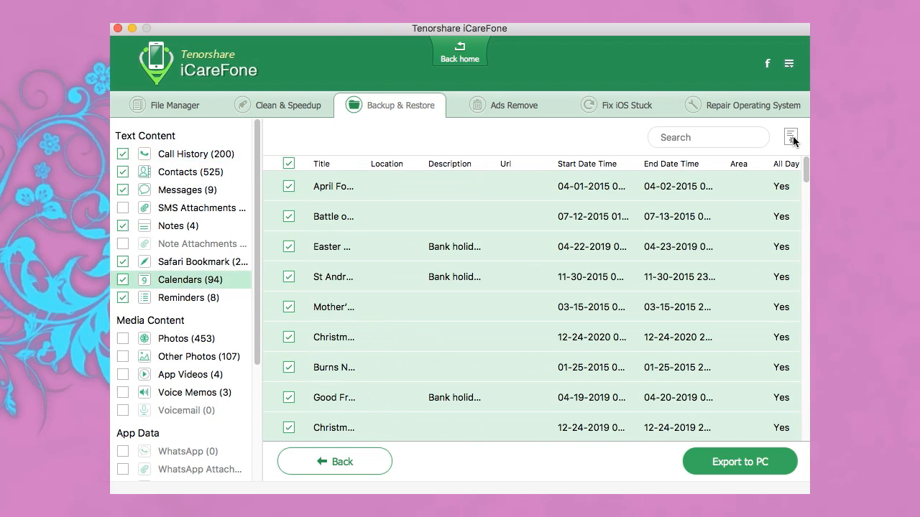
Export the marked data to the TF32 drive with 'Open the output folder after exporting' unchecked.
left_click(790, 137)
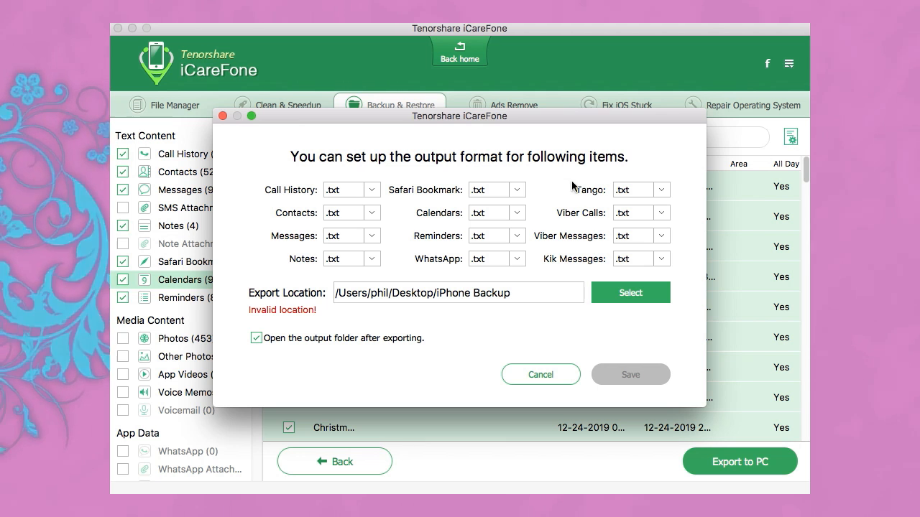
left_click(373, 190)
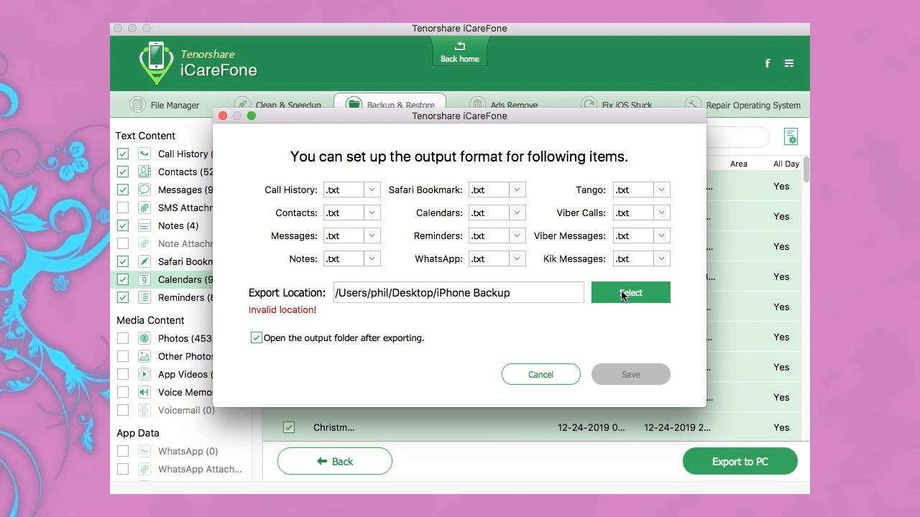
left_click(630, 293)
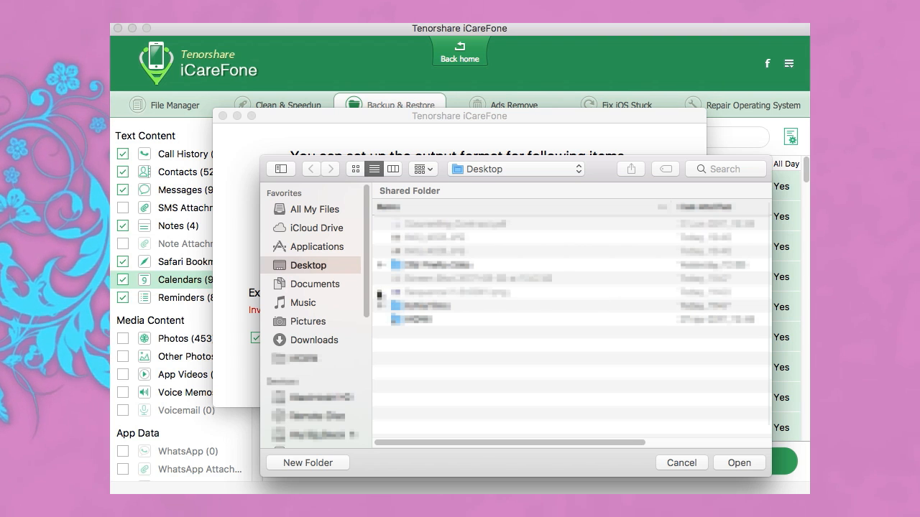
scroll("down", 3)
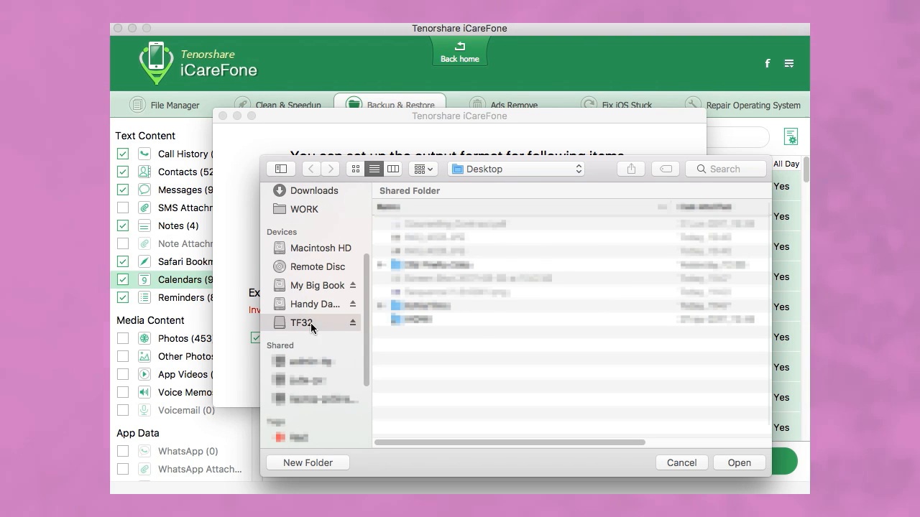
left_click(739, 463)
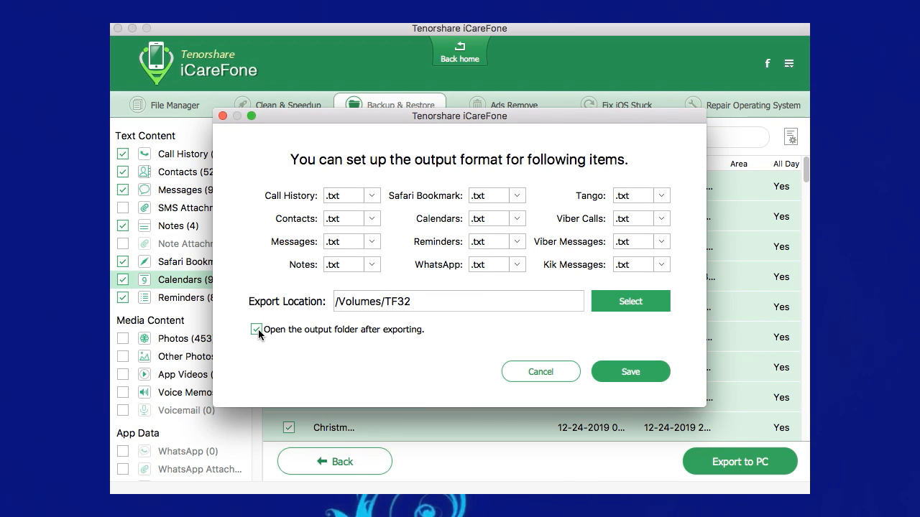
left_click(255, 329)
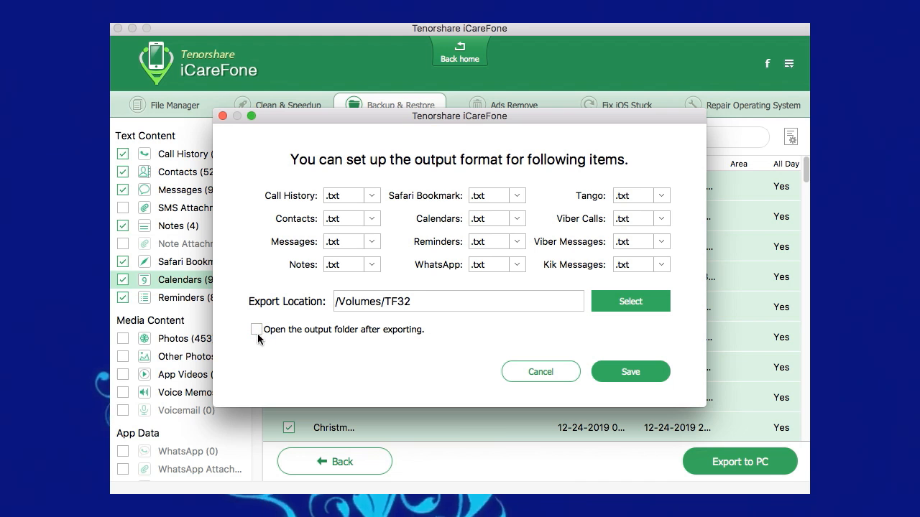
left_click(540, 371)
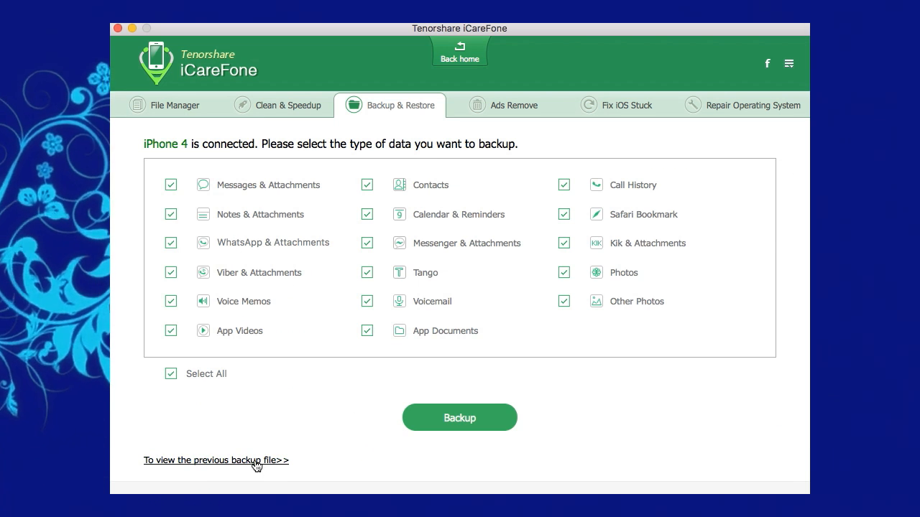
mouse_move(219, 465)
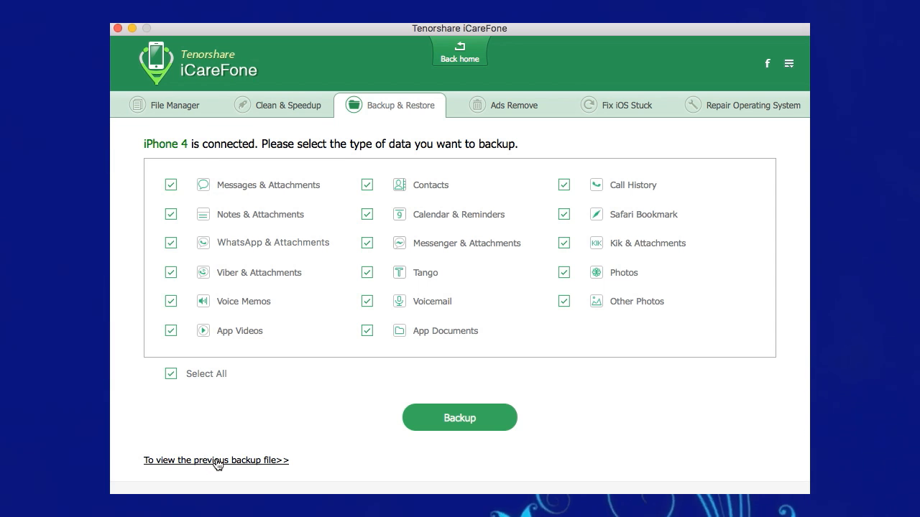
View the newest iPhone 4 backup (06-30-2017) from the previous backup list.
left_click(216, 460)
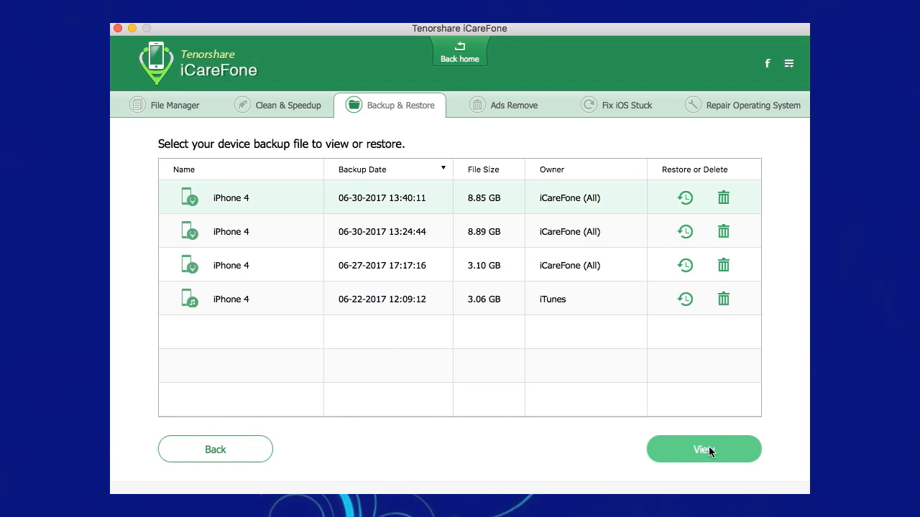
left_click(703, 449)
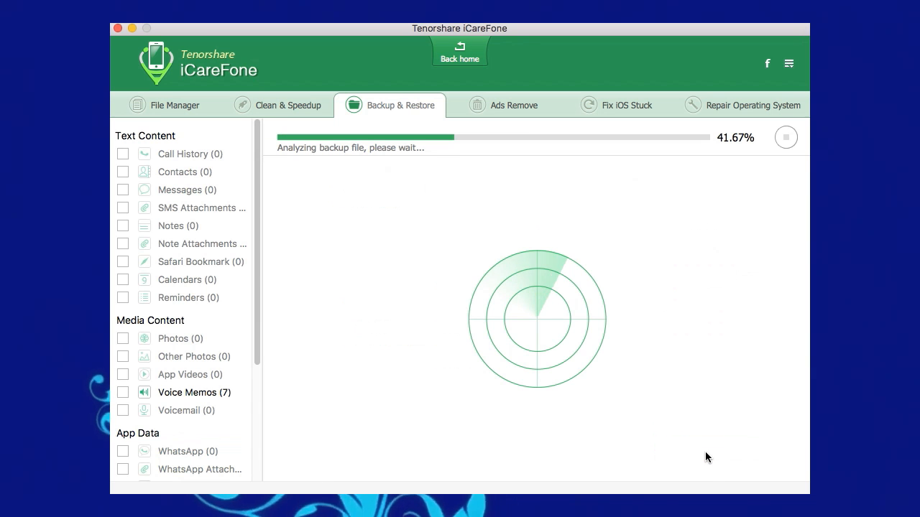